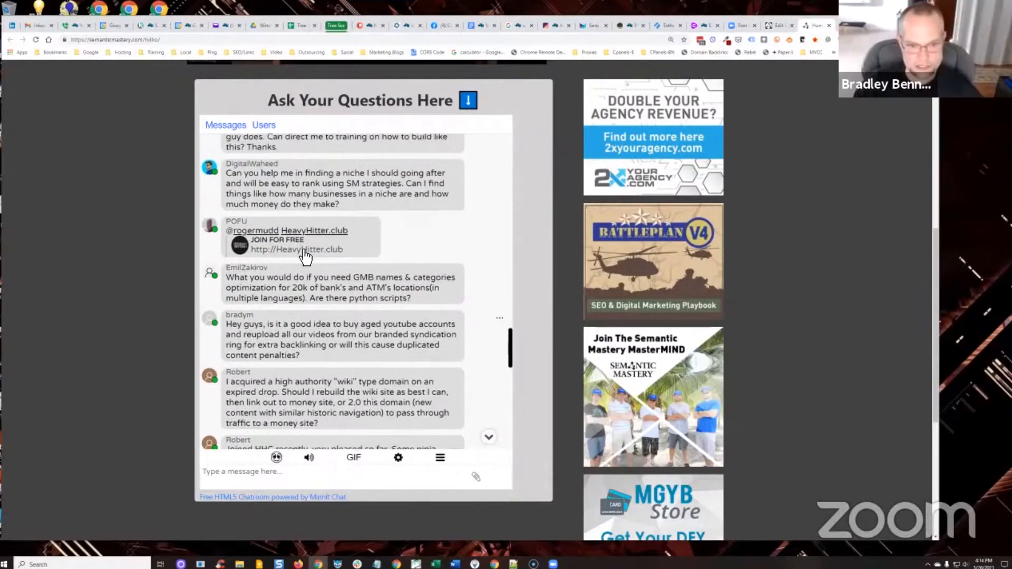
{"action": "scroll", "scroll_direction": "down", "scroll_amount": 3}
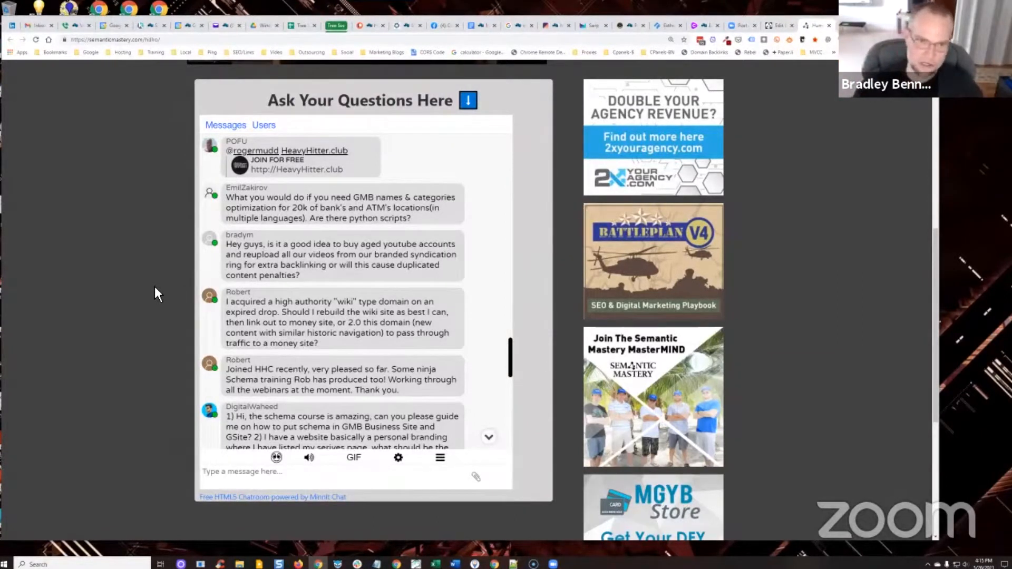
{"action": "mouse_move", "coordinate": [149, 298]}
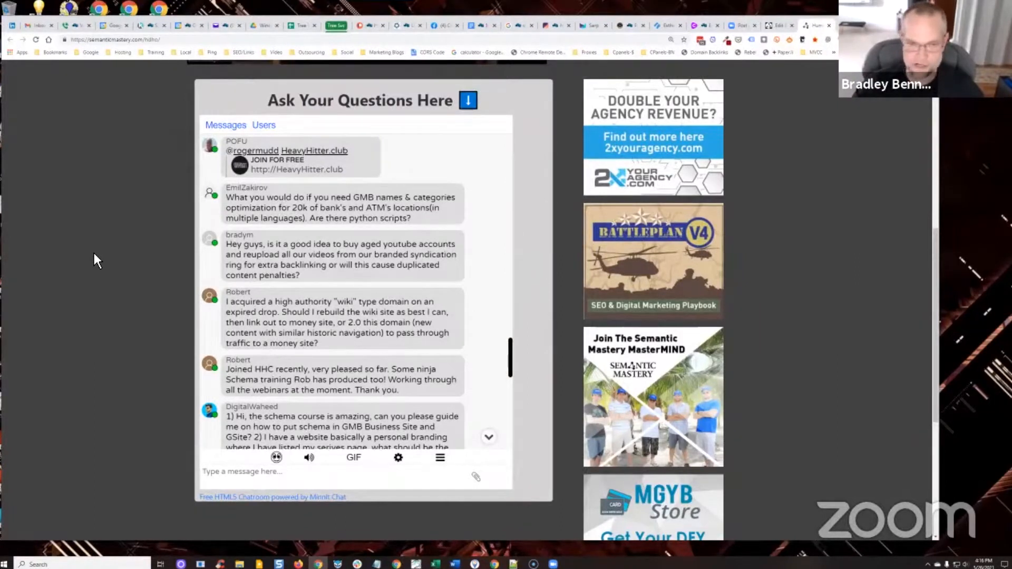
{"action": "scroll", "scroll_direction": "down", "scroll_amount": 3}
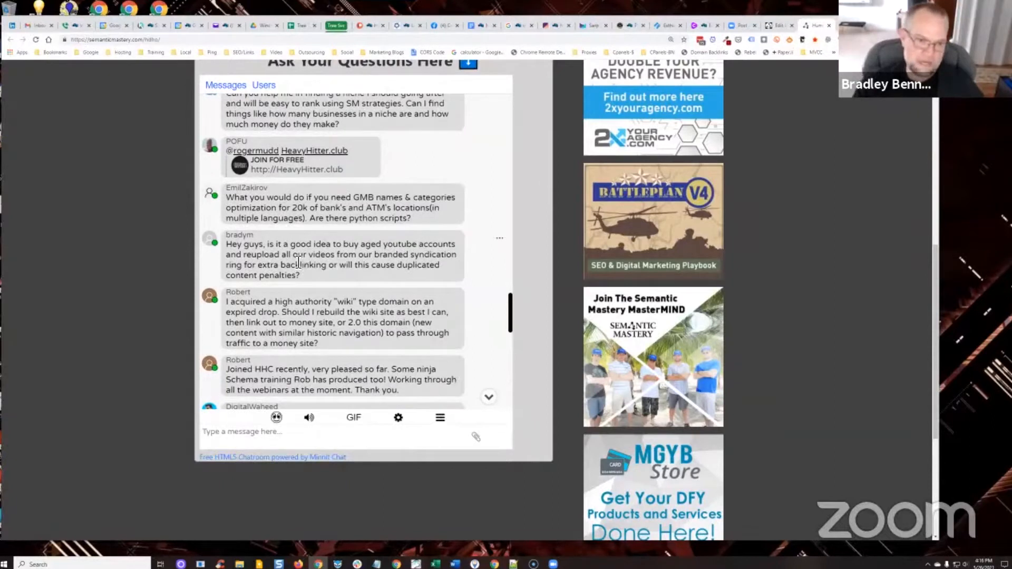
{"action": "mouse_move", "coordinate": [160, 303]}
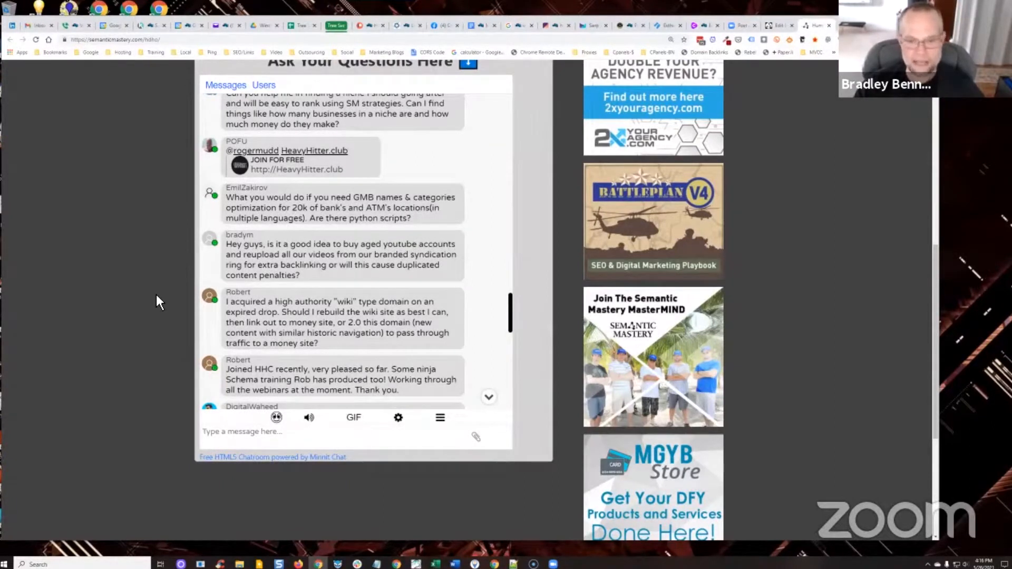
{"action": "mouse_move", "coordinate": [162, 278]}
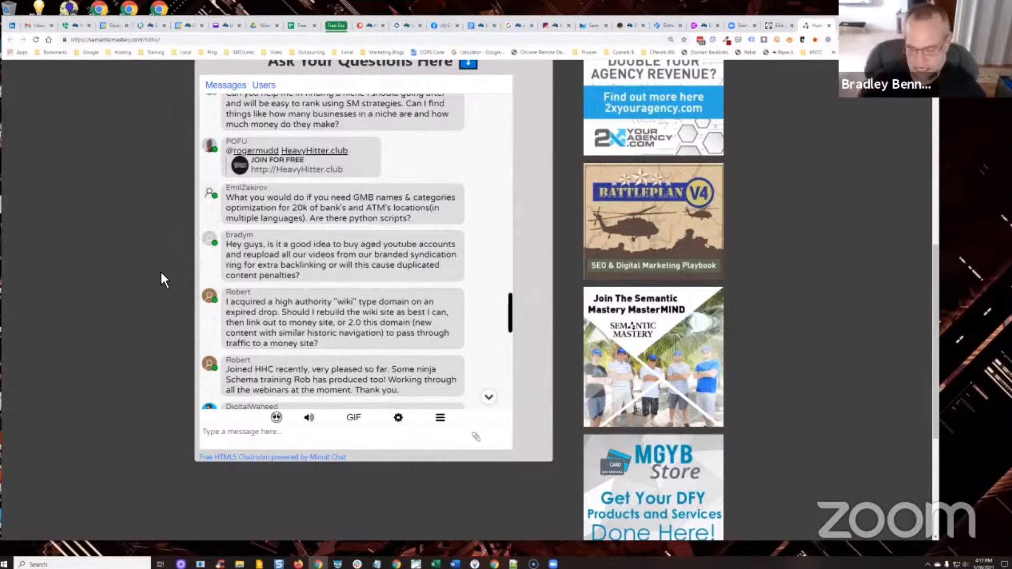
{"action": "mouse_move", "coordinate": [123, 218]}
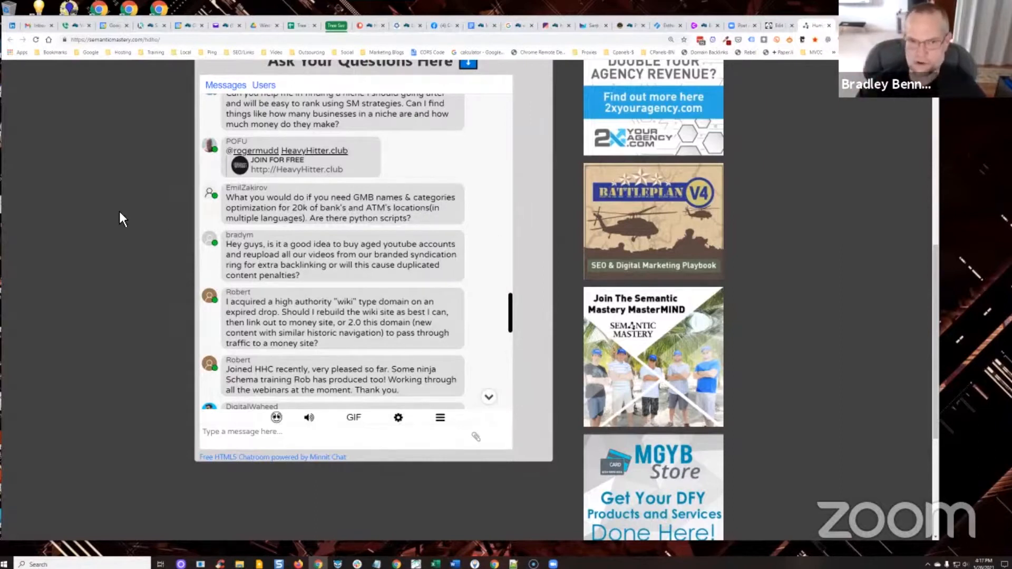
{"action": "scroll", "scroll_direction": "down", "scroll_amount": 3}
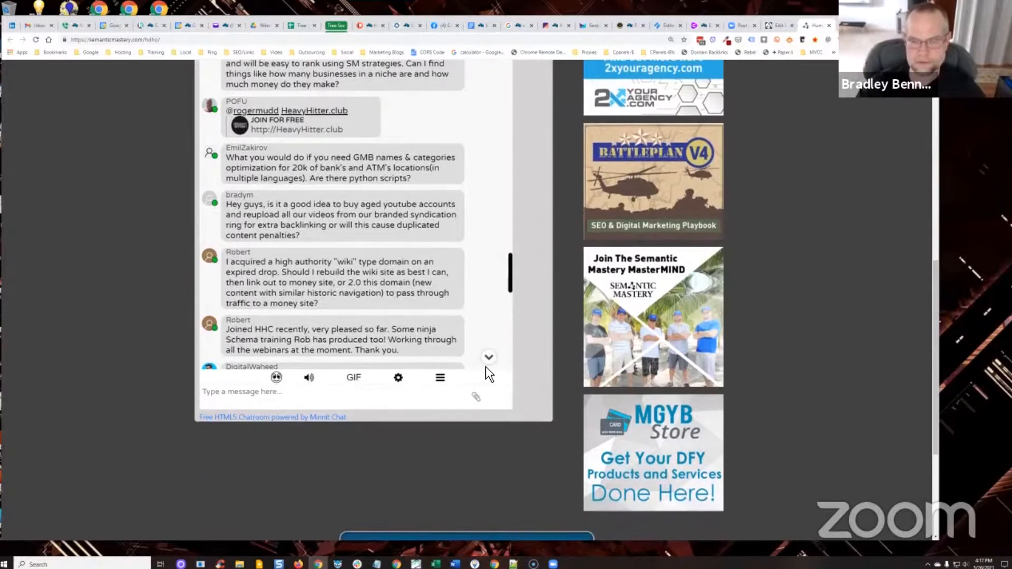
{"action": "scroll", "scroll_direction": "up", "scroll_amount": 3}
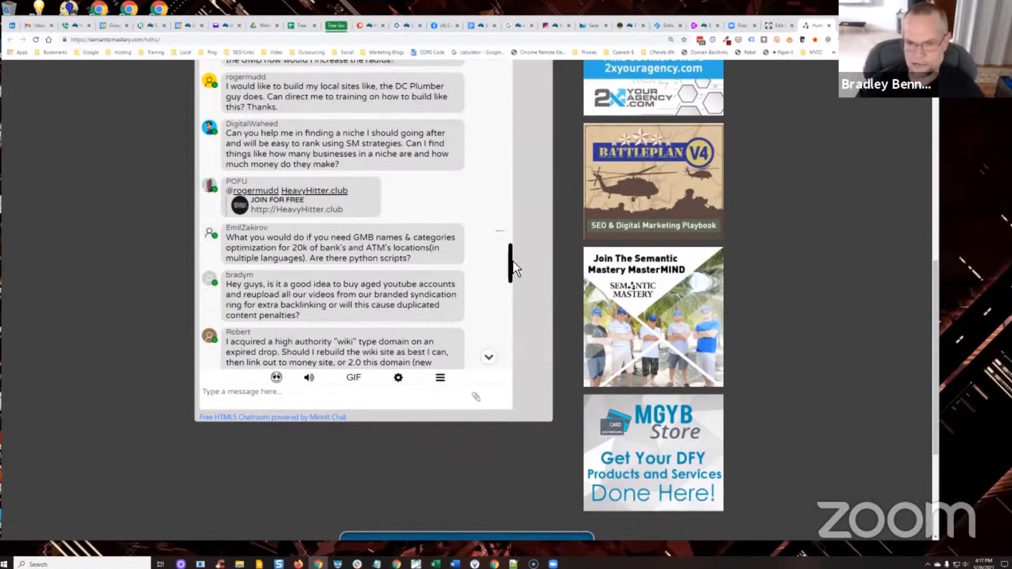
{"action": "scroll", "scroll_direction": "down", "scroll_amount": 3}
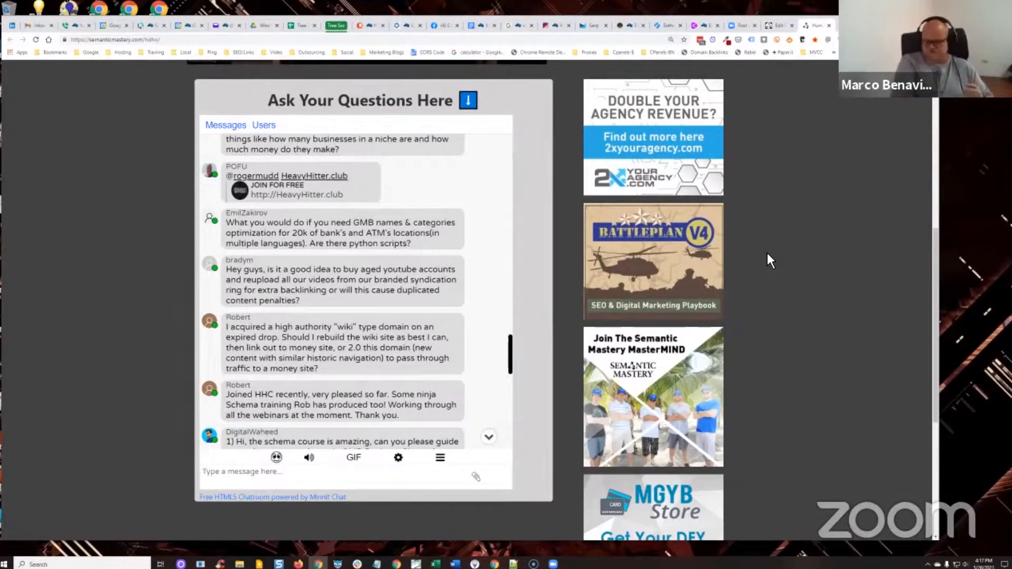
{"action": "mouse_move", "coordinate": [517, 352]}
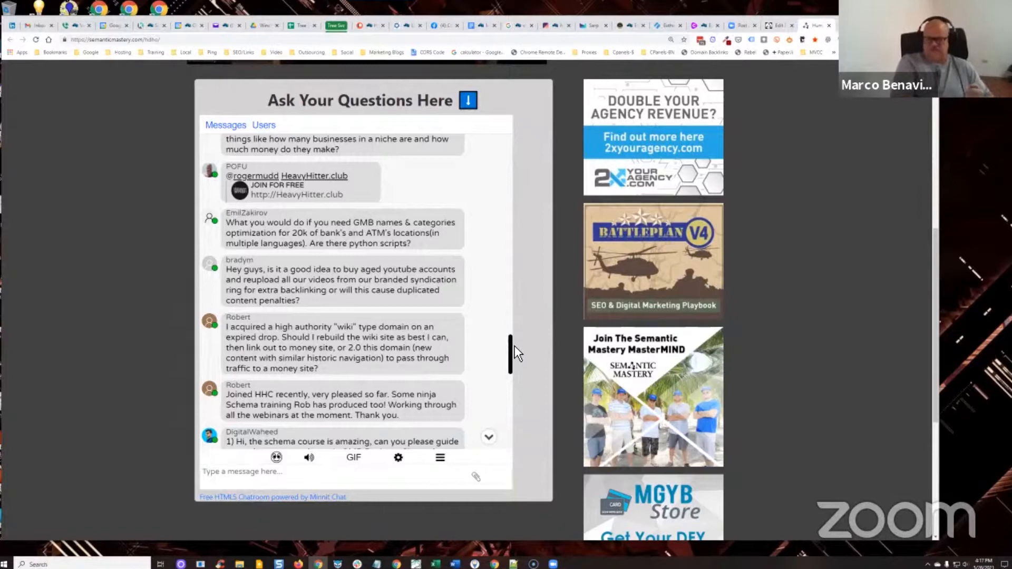
{"action": "scroll", "scroll_direction": "down", "scroll_amount": 3}
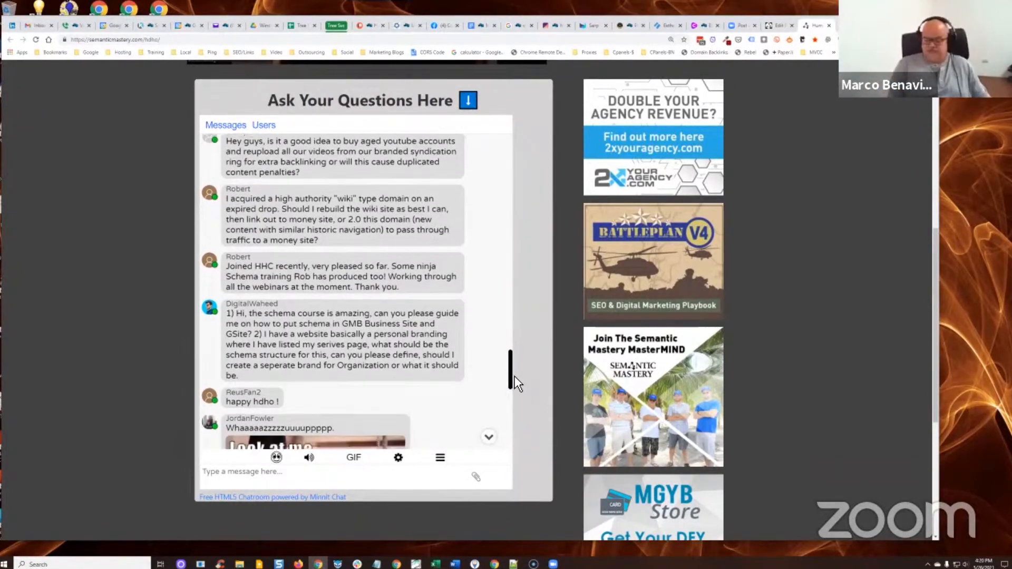
{"action": "scroll", "scroll_direction": "down", "scroll_amount": 3}
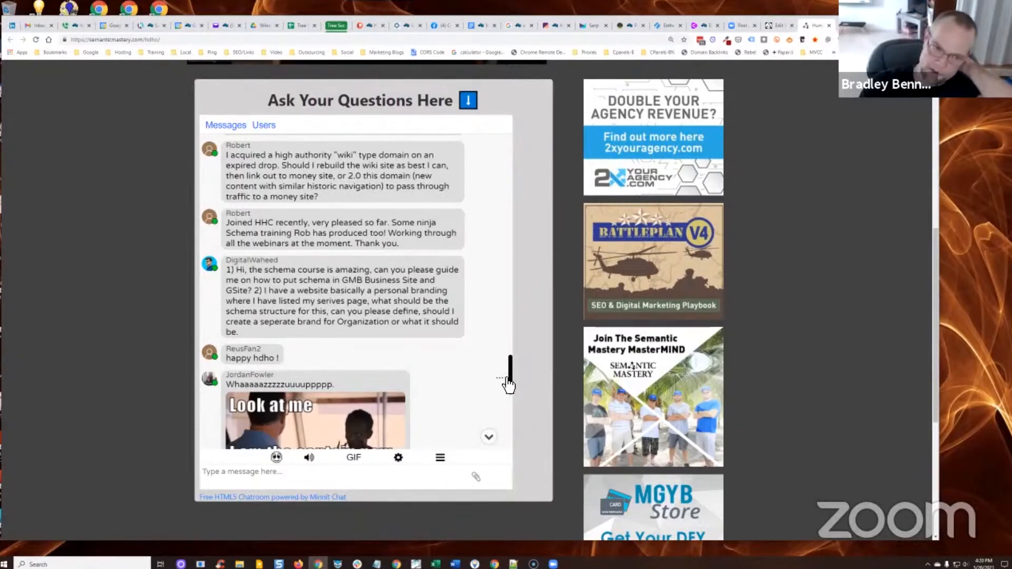
{"action": "mouse_move", "coordinate": [513, 379]}
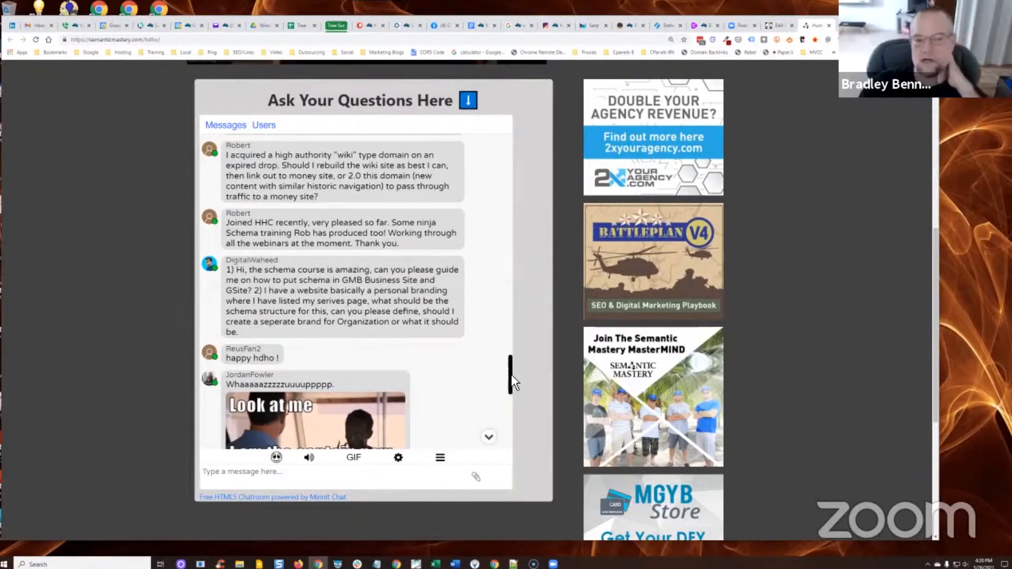
{"action": "mouse_move", "coordinate": [520, 374]}
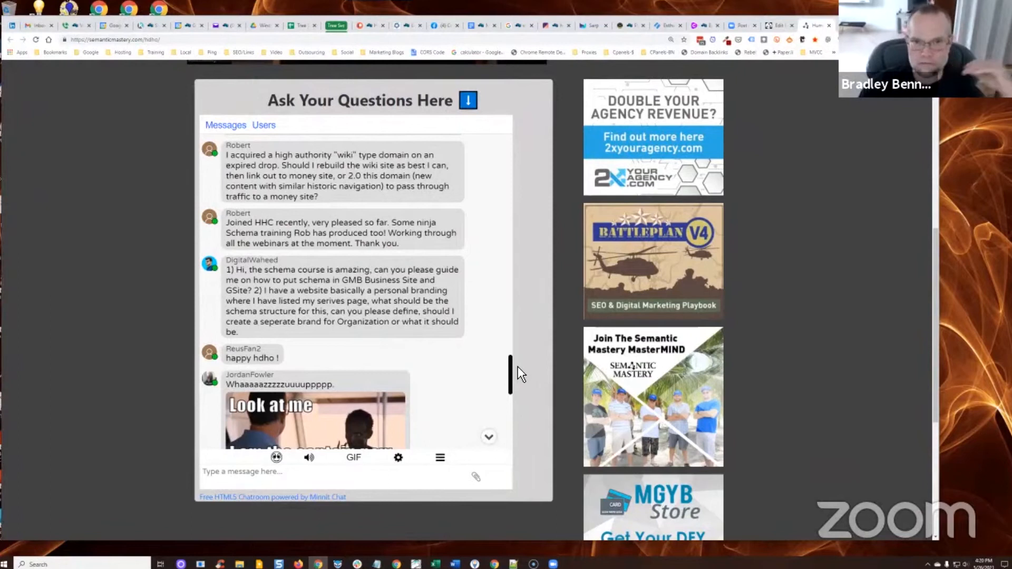